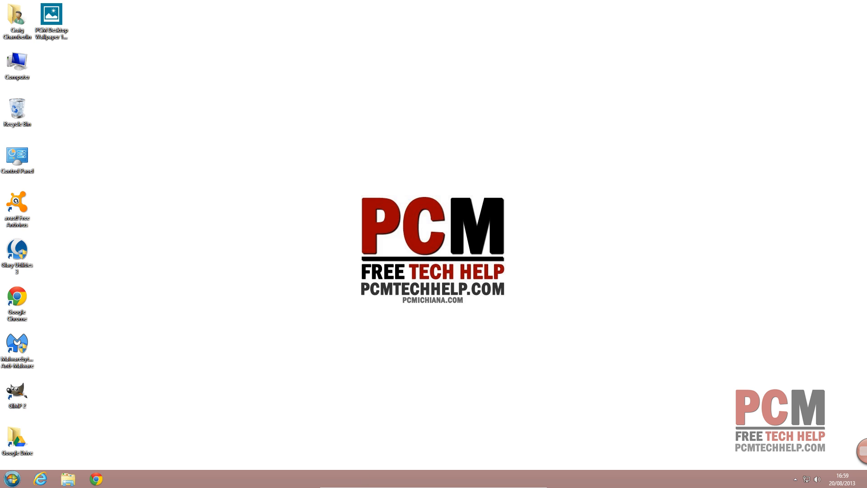
pyautogui.moveTo(382, 484)
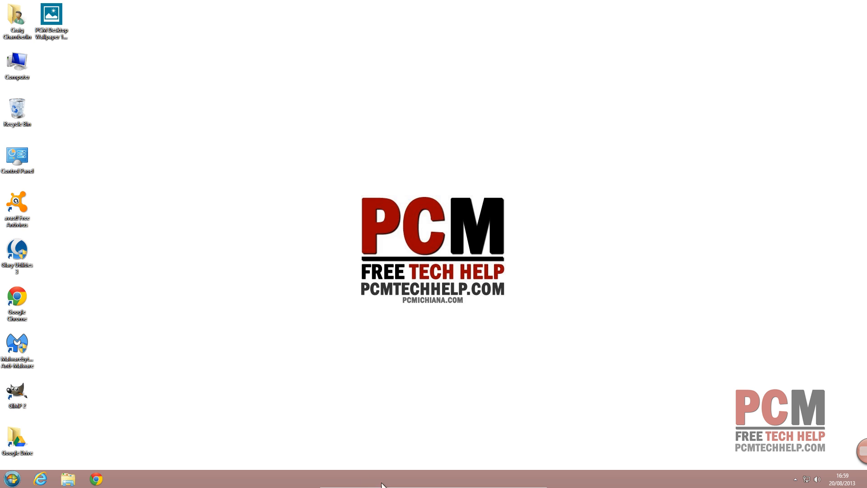
pyautogui.moveTo(358, 480)
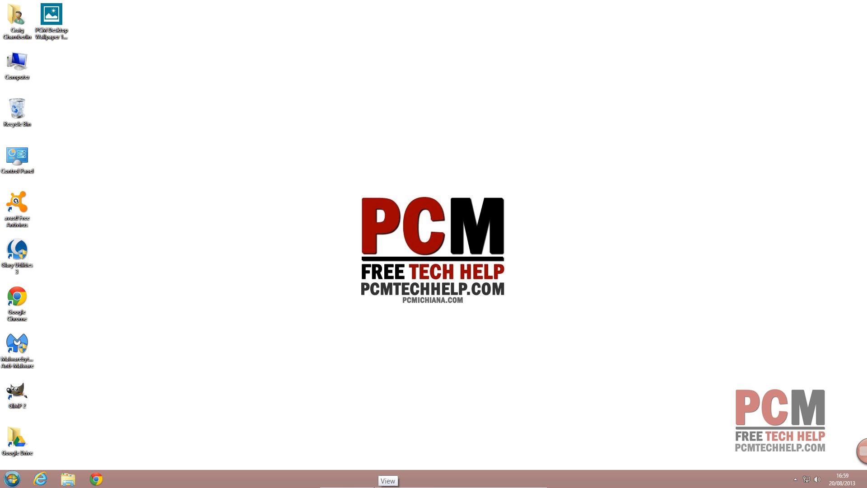
# Send Ctrl-Alt-Del to the guest through the VirtualBox machine menu
pyautogui.click(387, 480)
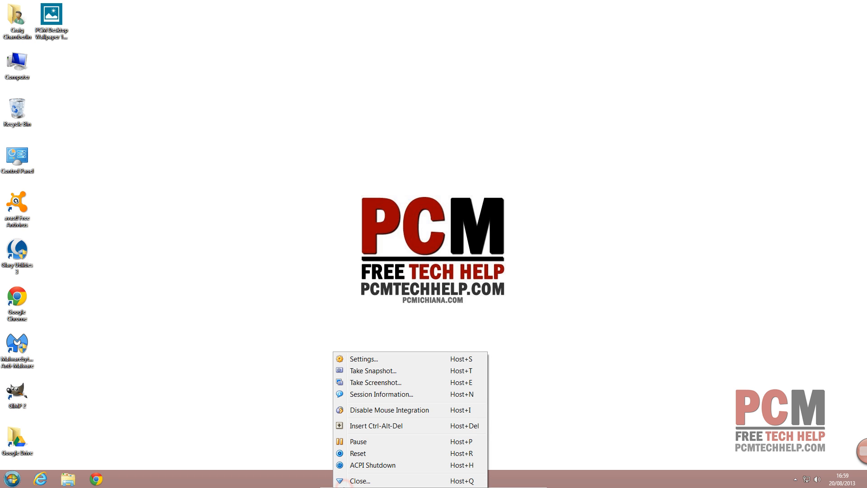
pyautogui.moveTo(377, 436)
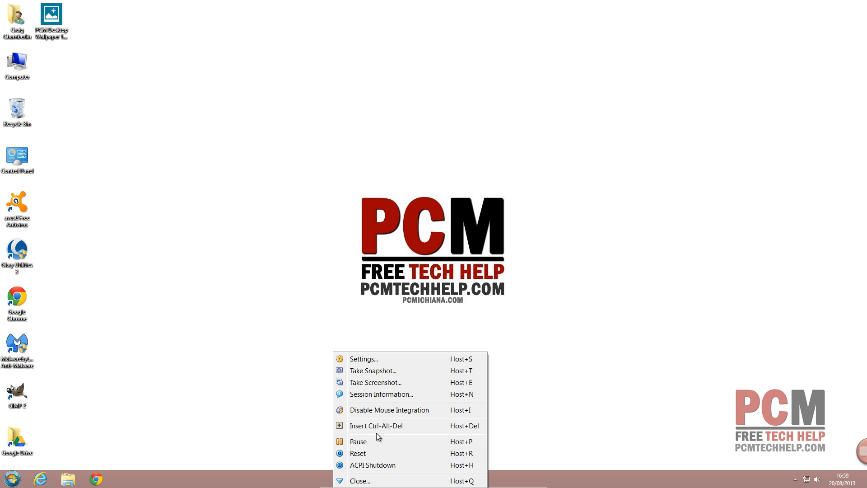
pyautogui.click(377, 425)
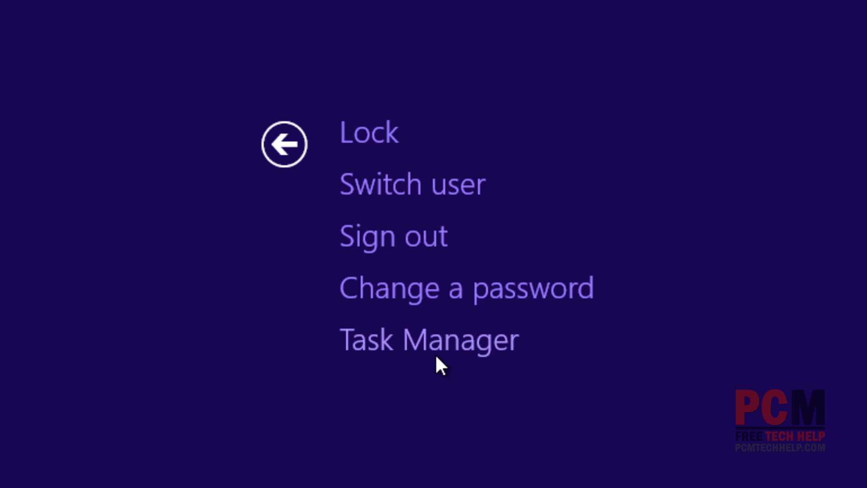
# Start Task Manager and launch Resource Monitor from its Performance view
pyautogui.click(428, 340)
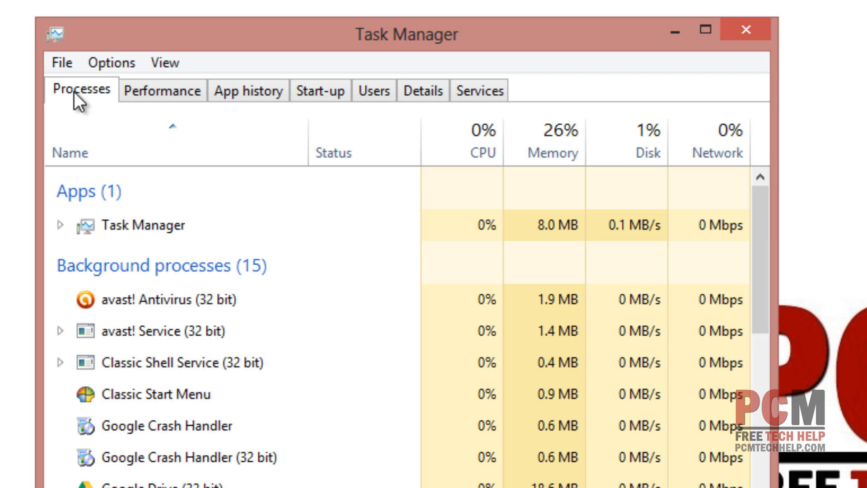
pyautogui.click(162, 91)
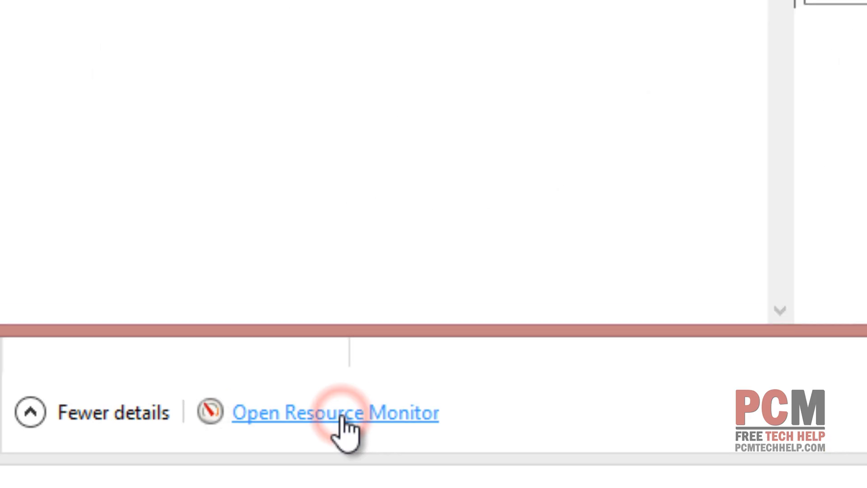
pyautogui.click(335, 413)
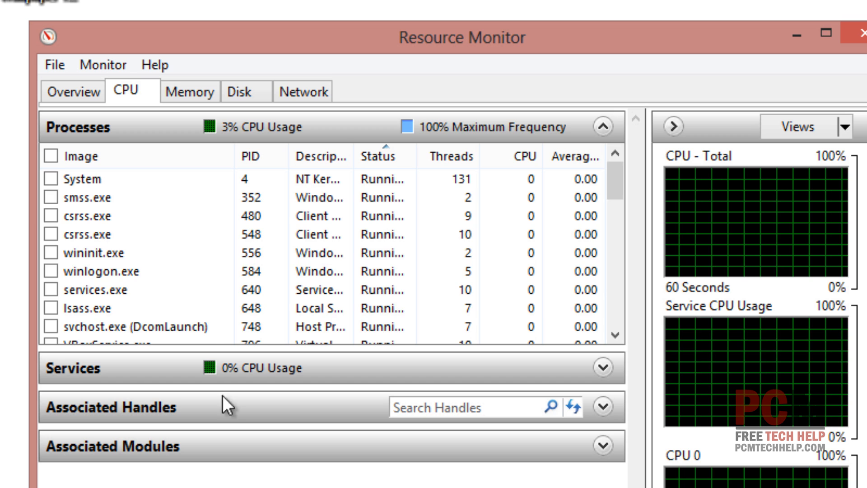
pyautogui.click(129, 91)
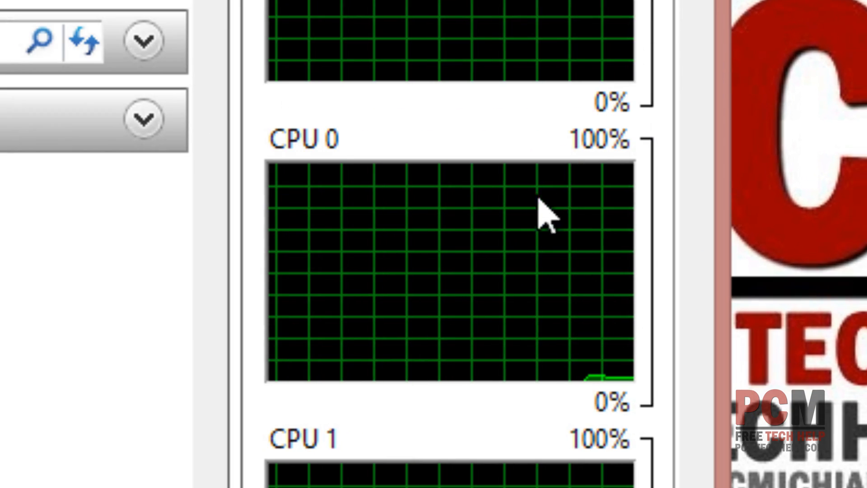
pyautogui.scroll(-3)
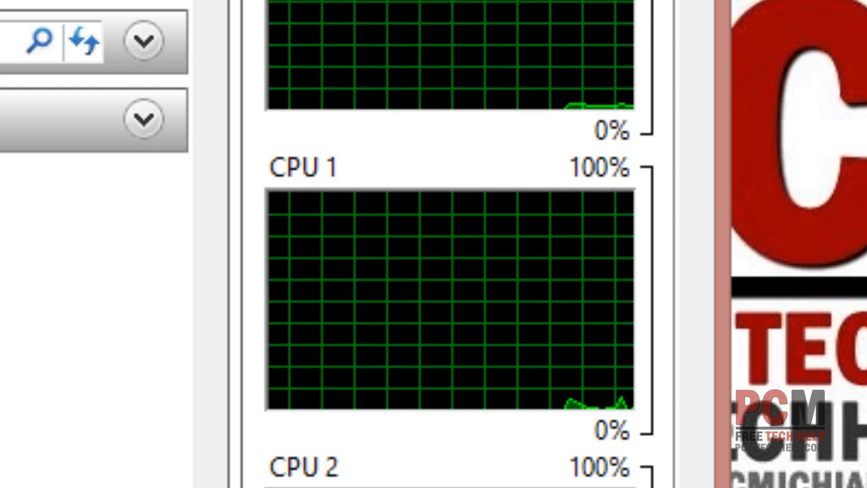
pyautogui.scroll(-3)
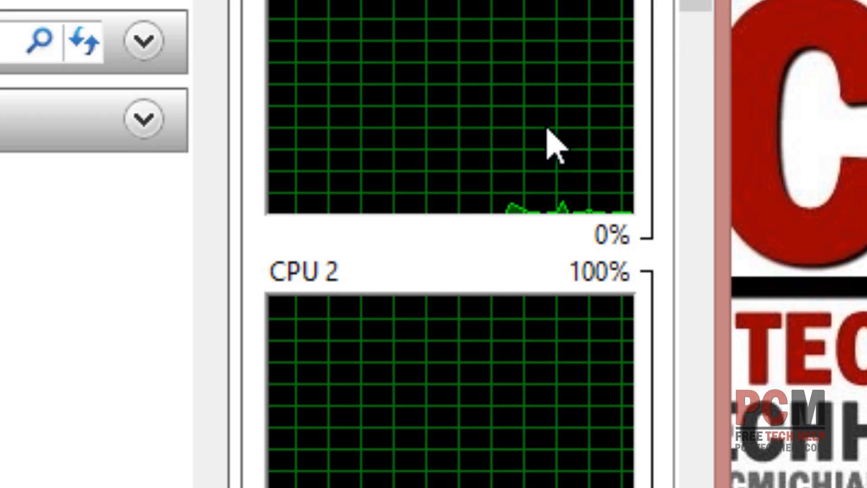
pyautogui.scroll(-3)
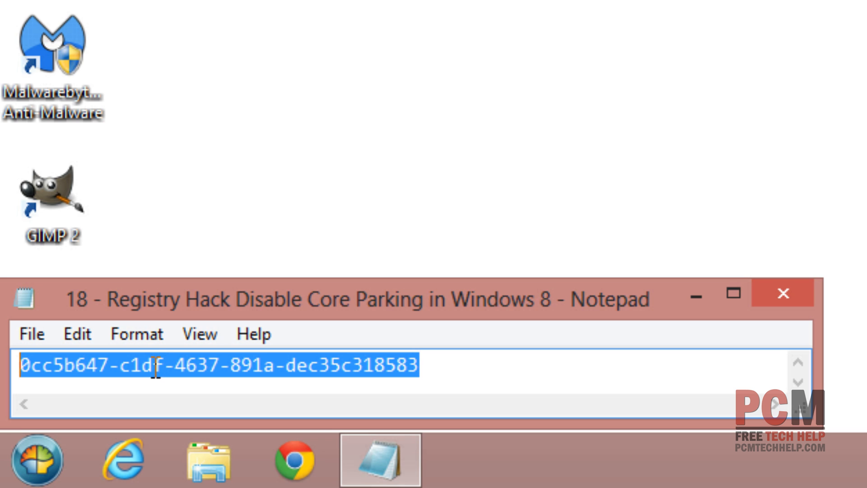
# Copy the selected GUID 0cc5b647-c1df-4637-891a-dec35c318583 via the context menu
pyautogui.rightClick(155, 365)
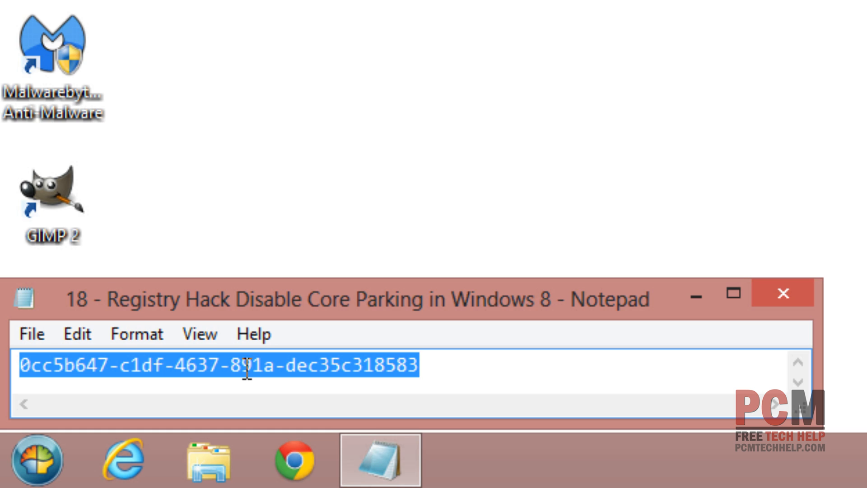
pyautogui.moveTo(229, 381)
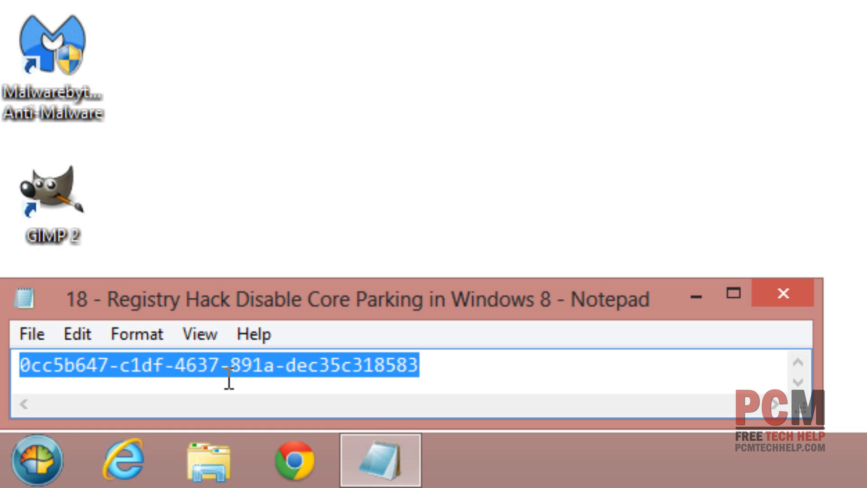
pyautogui.moveTo(221, 381)
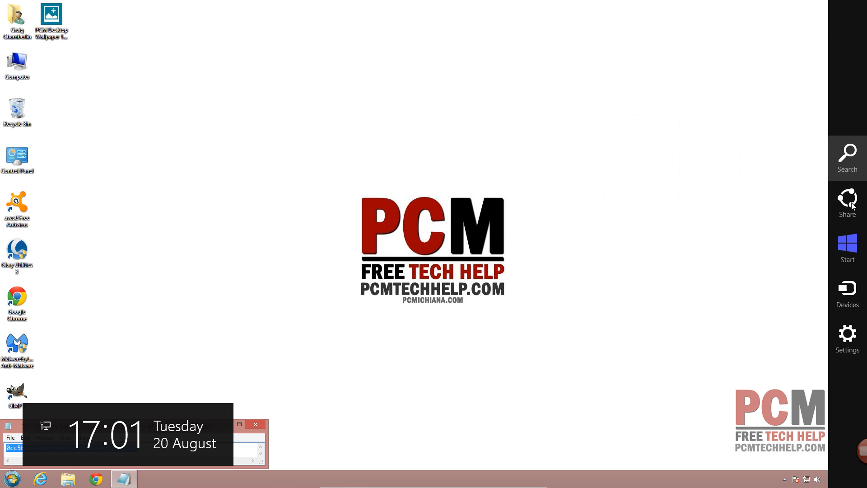
# Search the Start screen for 'regedit' under Apps and launch Registry Editor
pyautogui.click(847, 247)
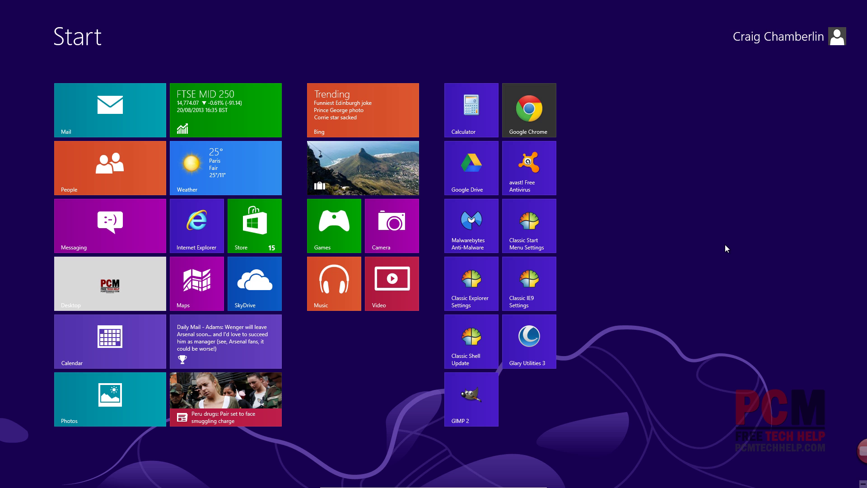
pyautogui.write('reg')
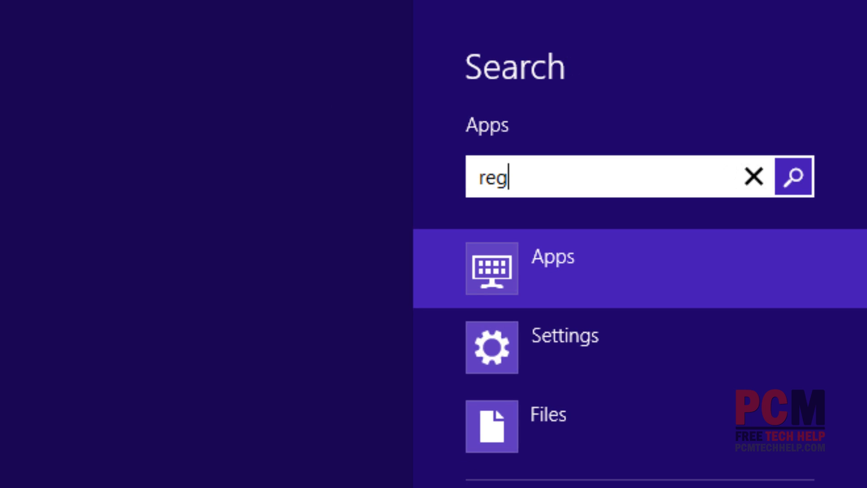
pyautogui.write('edit')
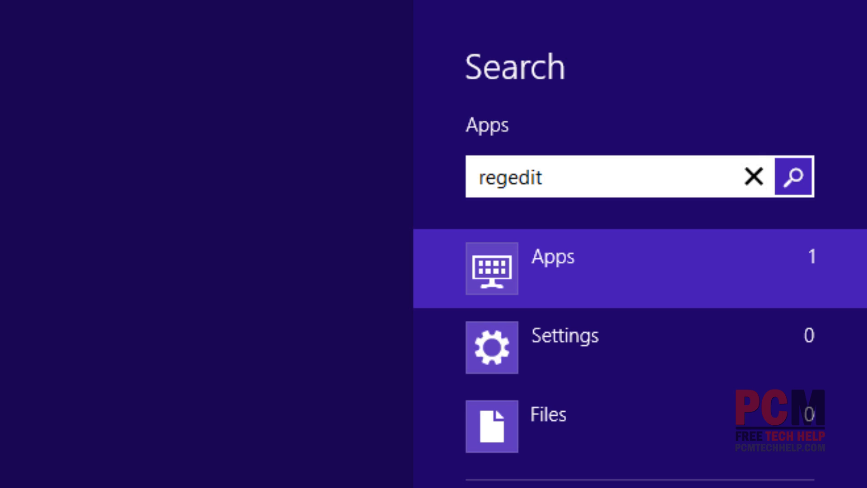
pyautogui.click(608, 271)
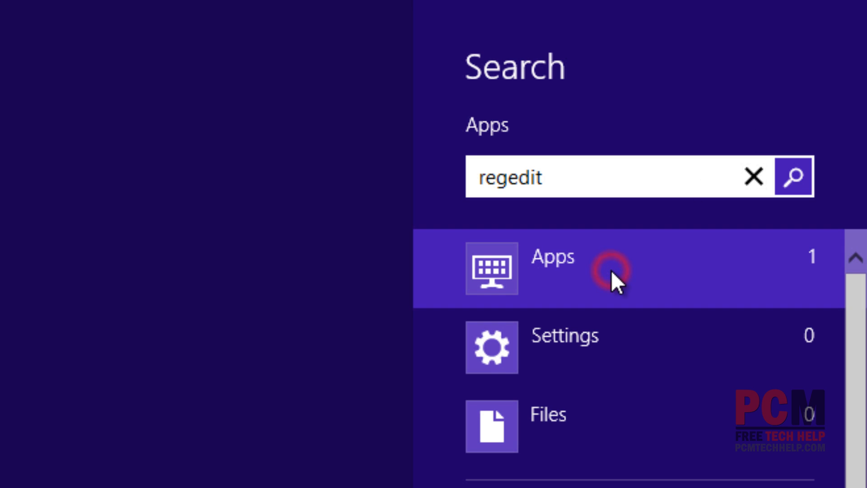
pyautogui.click(553, 268)
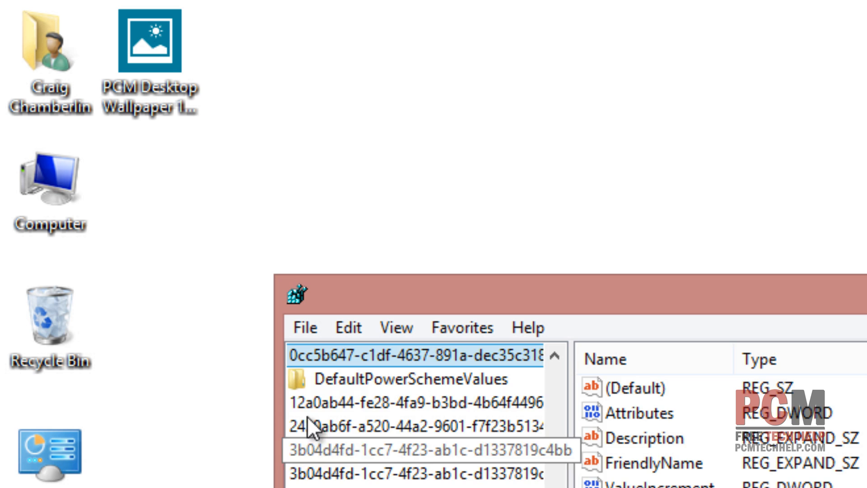
# Find the pasted core-parking GUID key via Edit > Find and select its ValueMax entry (100)
pyautogui.click(93, 102)
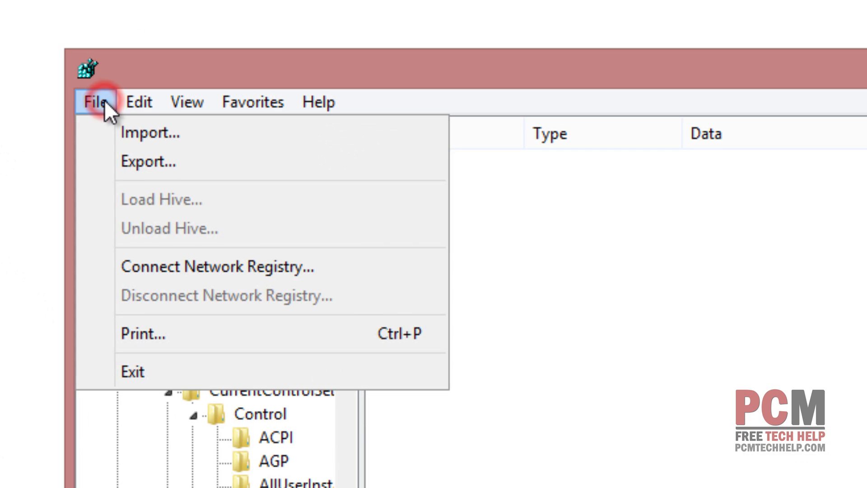
pyautogui.click(138, 101)
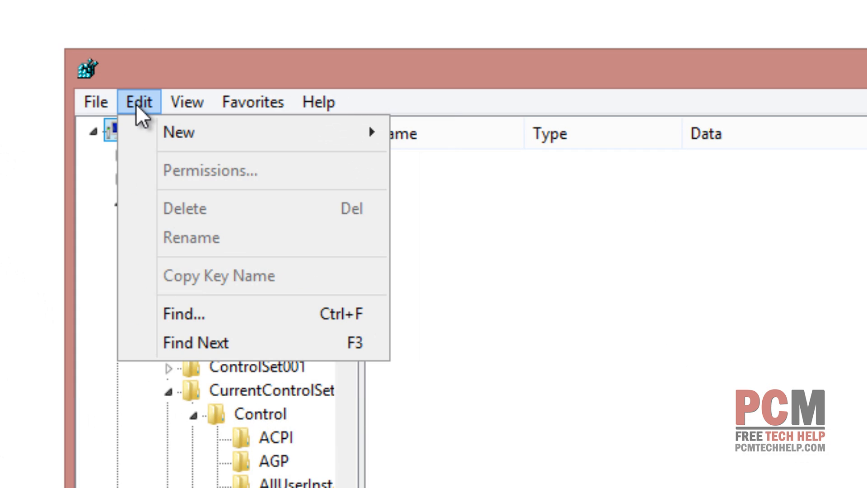
pyautogui.click(183, 314)
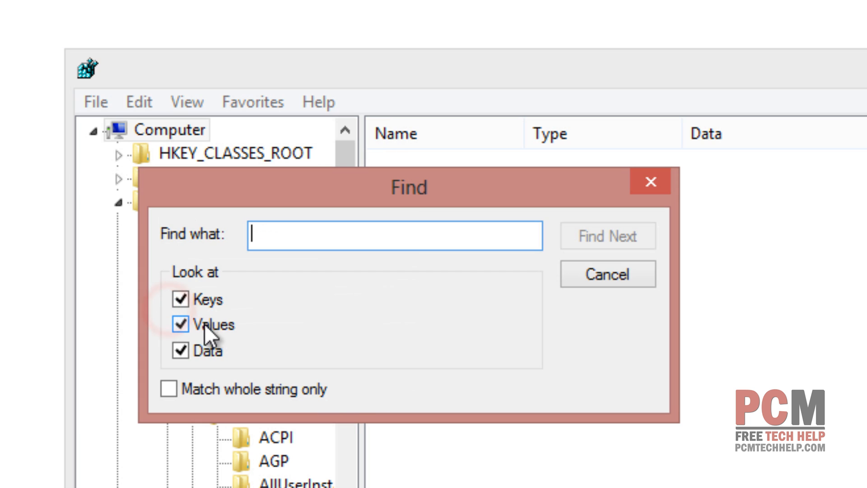
pyautogui.click(606, 235)
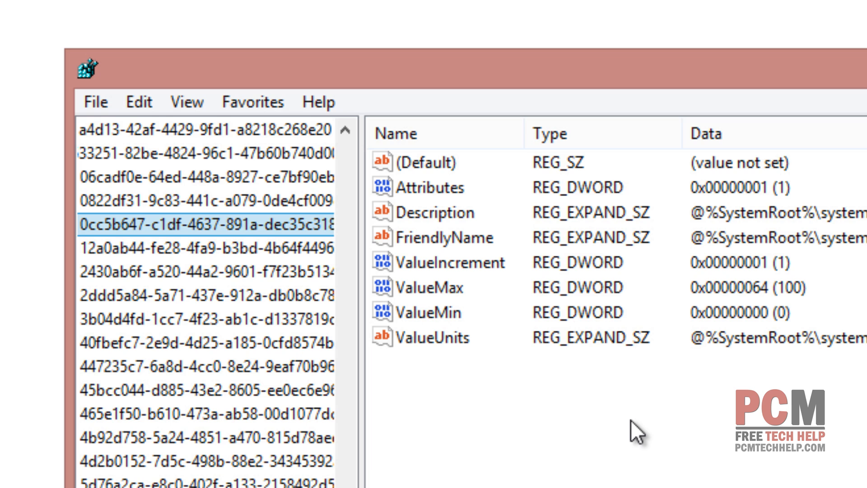
pyautogui.moveTo(617, 423)
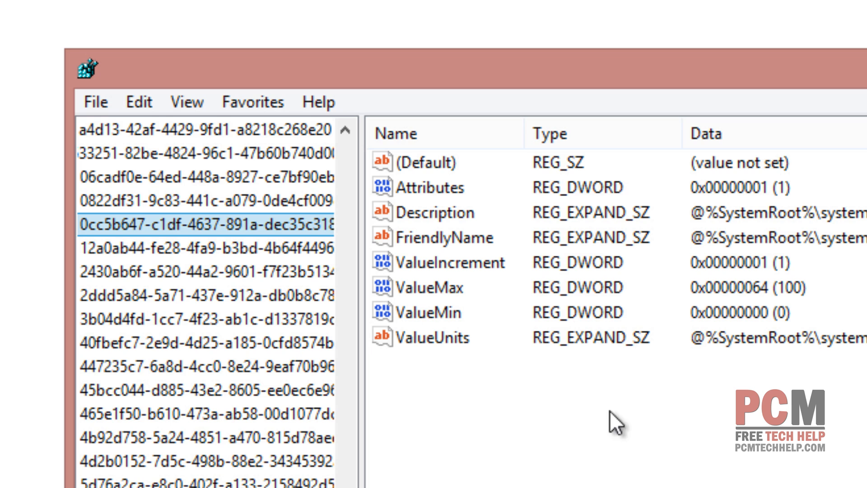
pyautogui.click(437, 287)
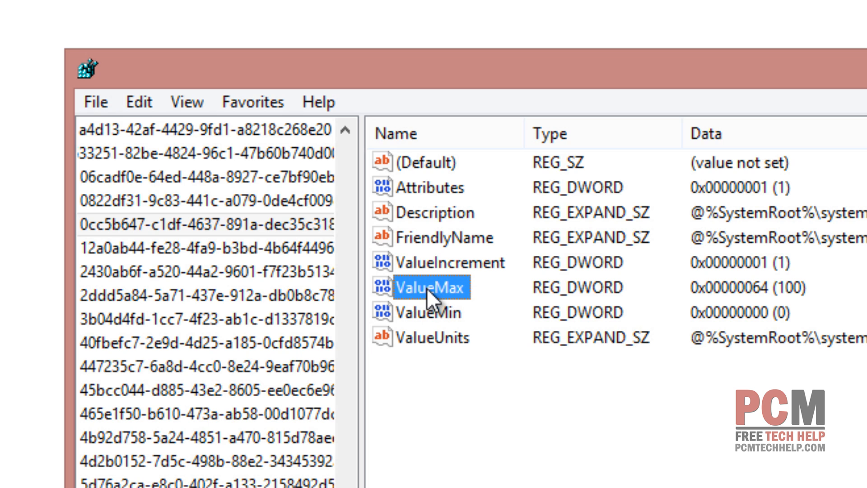
# Edit ValueMax, switch to Decimal and change its value from 100 to 0
pyautogui.doubleClick(434, 286)
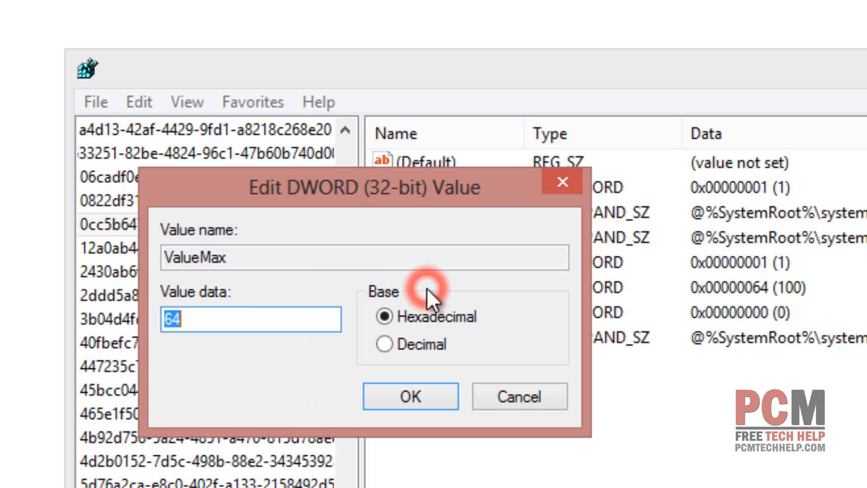
pyautogui.click(250, 319)
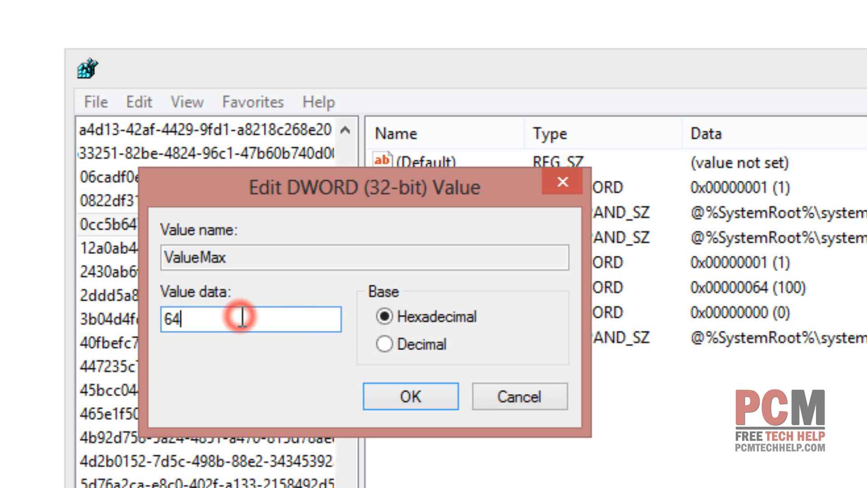
pyautogui.moveTo(339, 347)
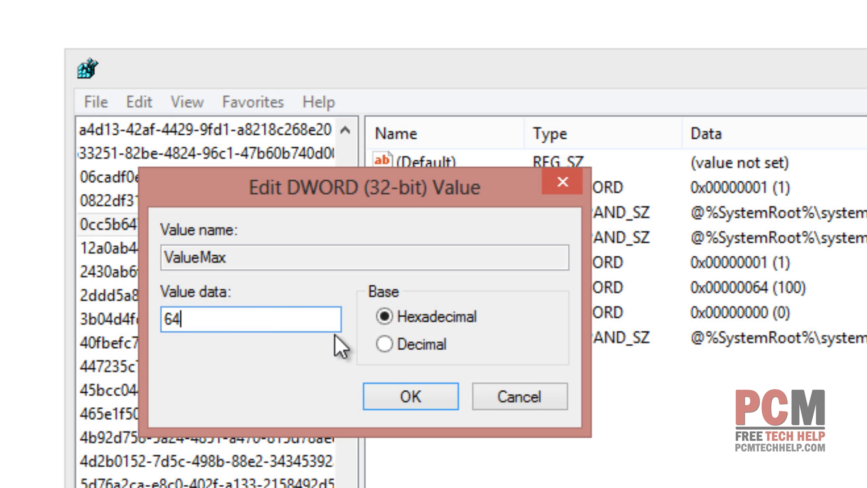
pyautogui.click(384, 344)
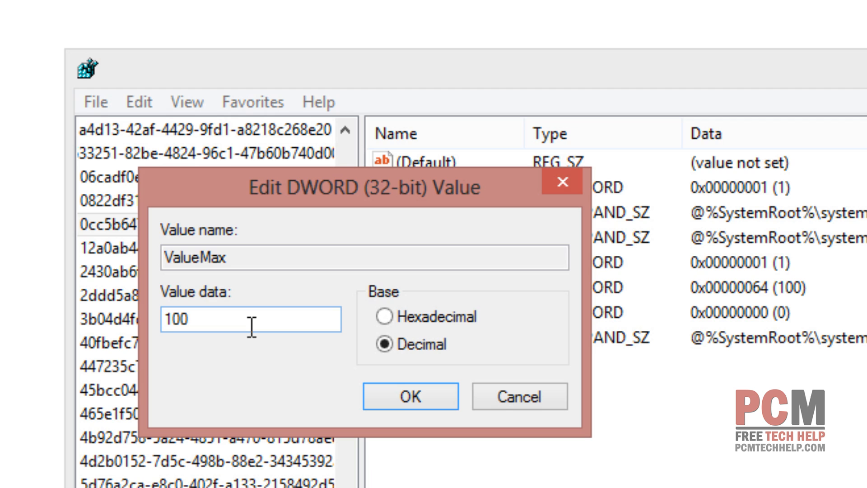
pyautogui.moveTo(254, 327)
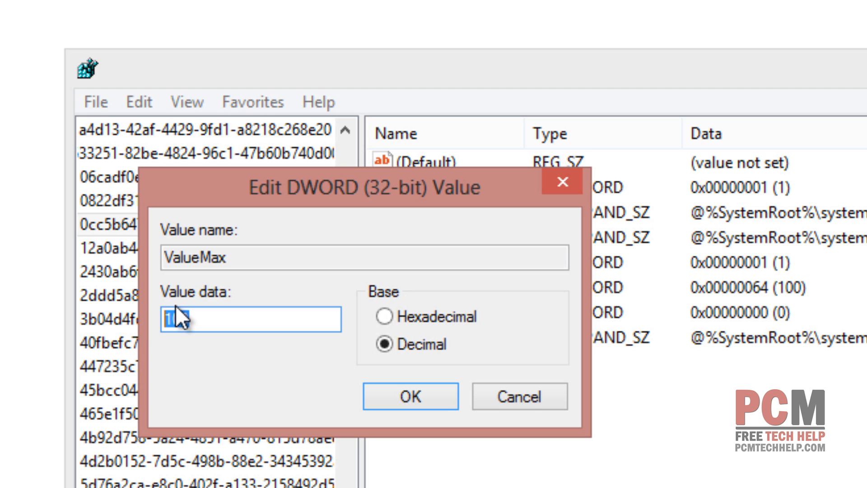
pyautogui.write('0')
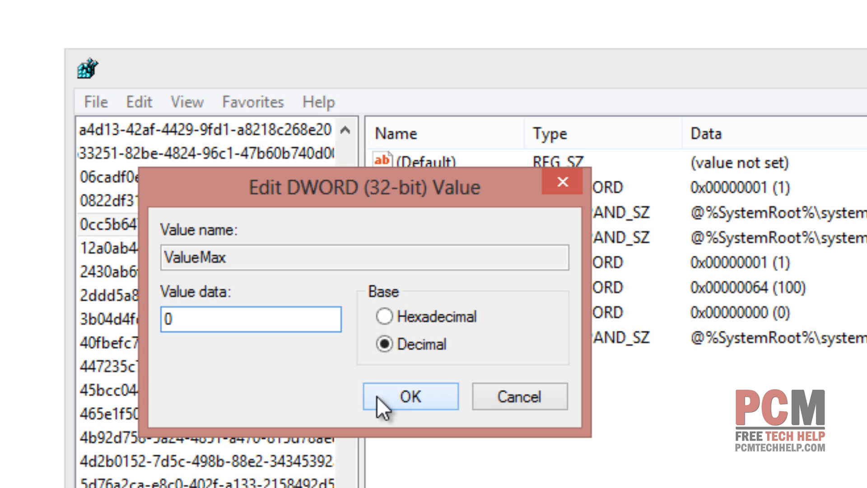
pyautogui.click(409, 397)
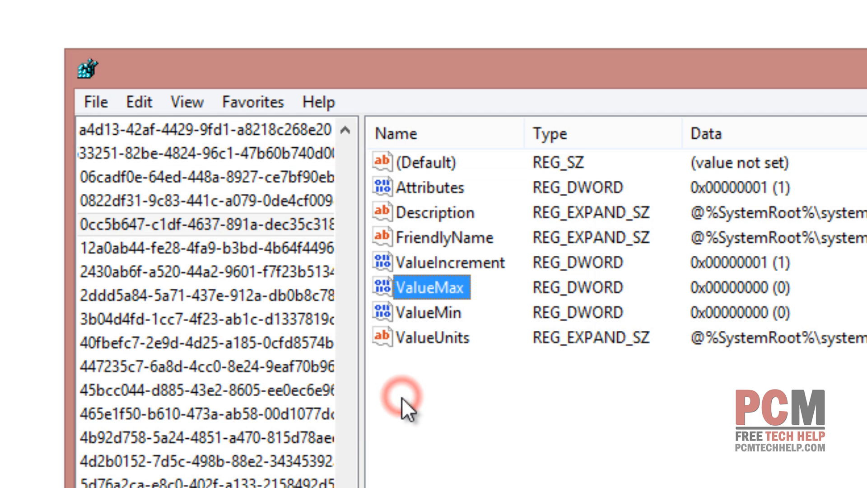
pyautogui.moveTo(187, 102)
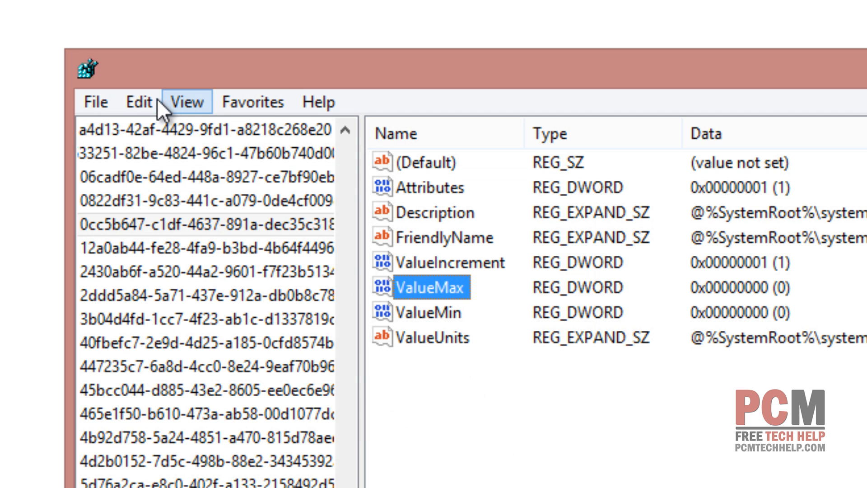
# Check ValueMax now reads 0, then bring up the Edit menu for further searching
pyautogui.click(137, 101)
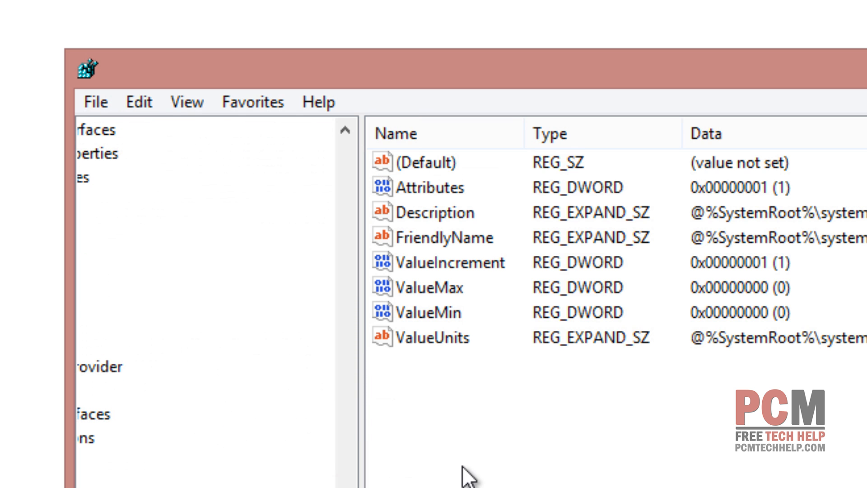
pyautogui.moveTo(469, 472)
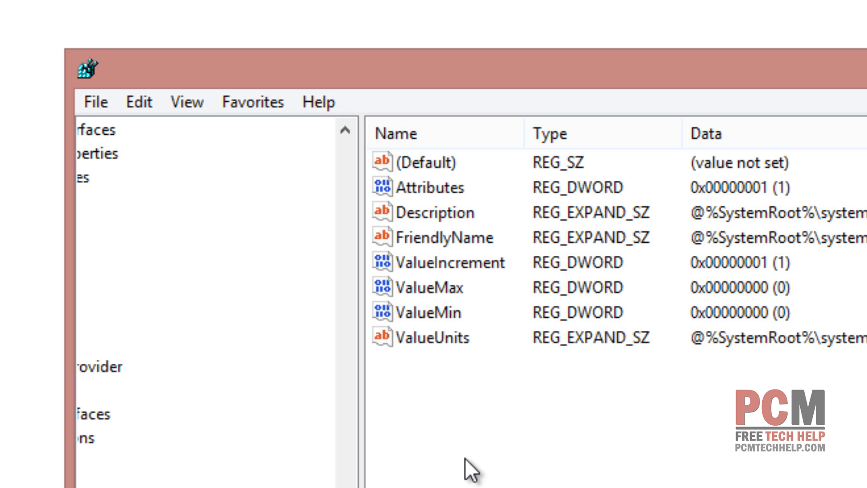
pyautogui.click(431, 288)
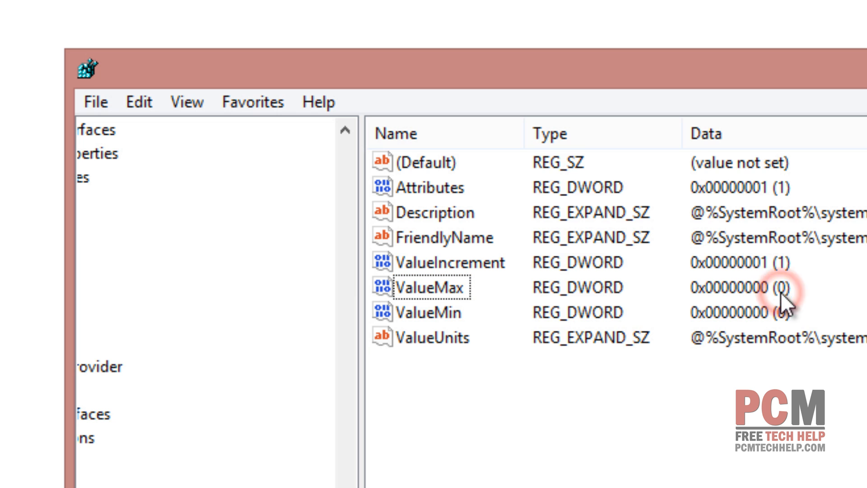
pyautogui.click(139, 102)
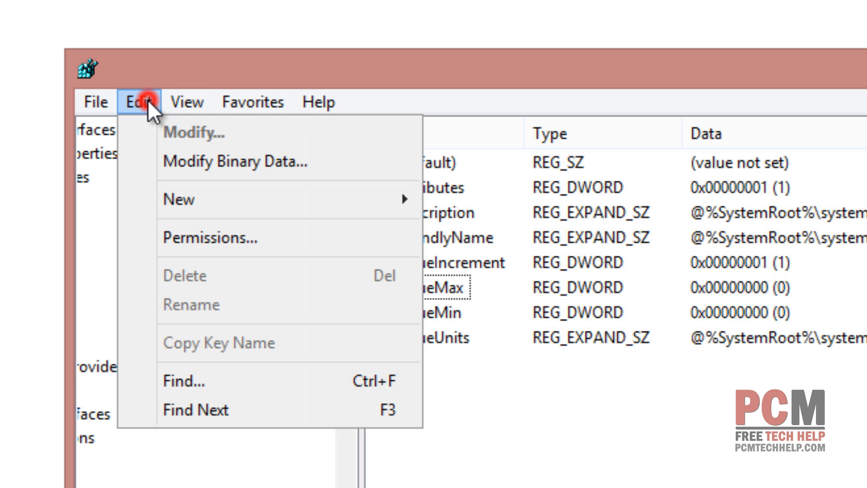
# Find the next match, landing on Regedit's own LastKey entry, and reopen the Edit menu
pyautogui.click(184, 380)
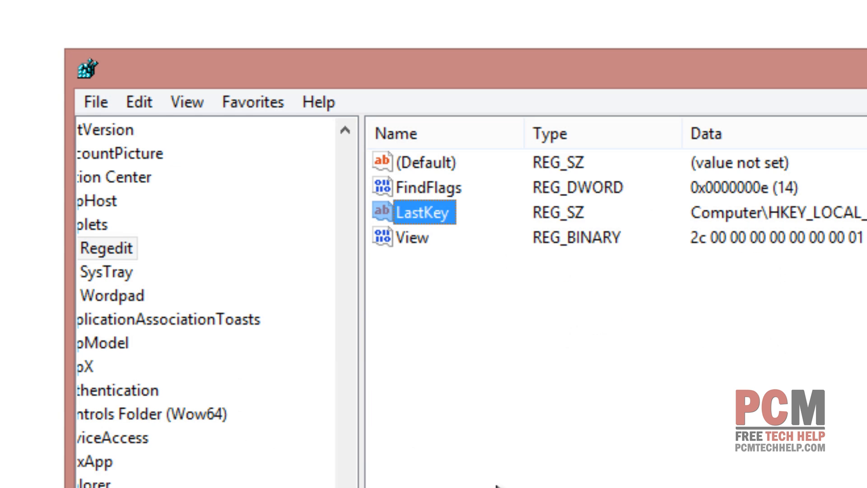
pyautogui.moveTo(675, 165)
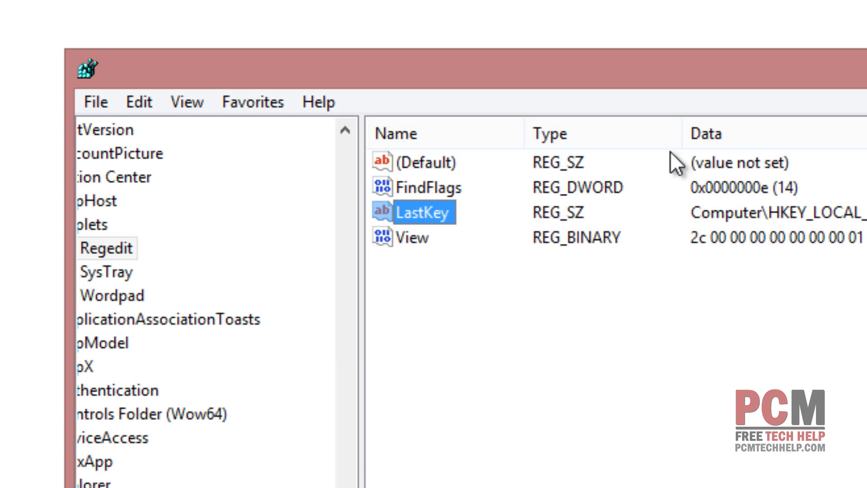
pyautogui.moveTo(503, 305)
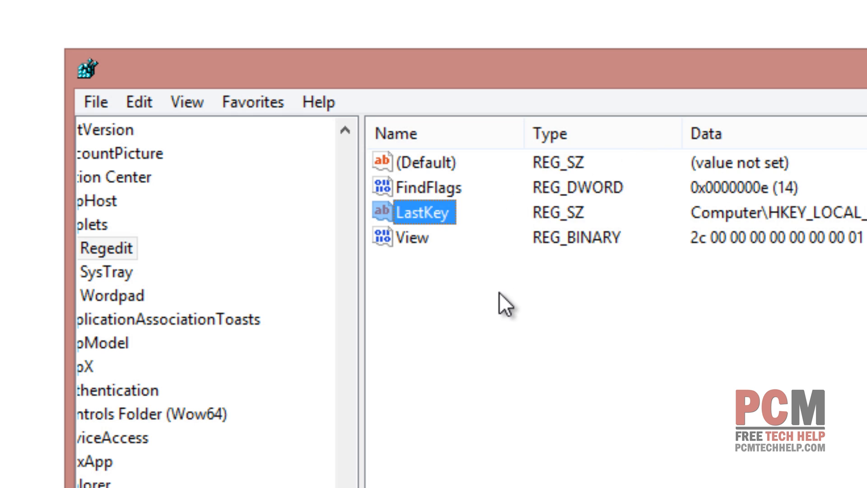
pyautogui.moveTo(611, 414)
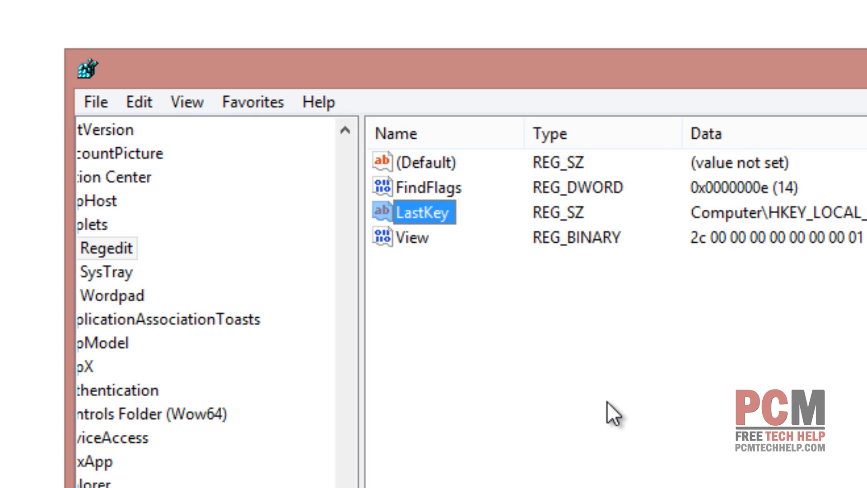
pyautogui.click(139, 101)
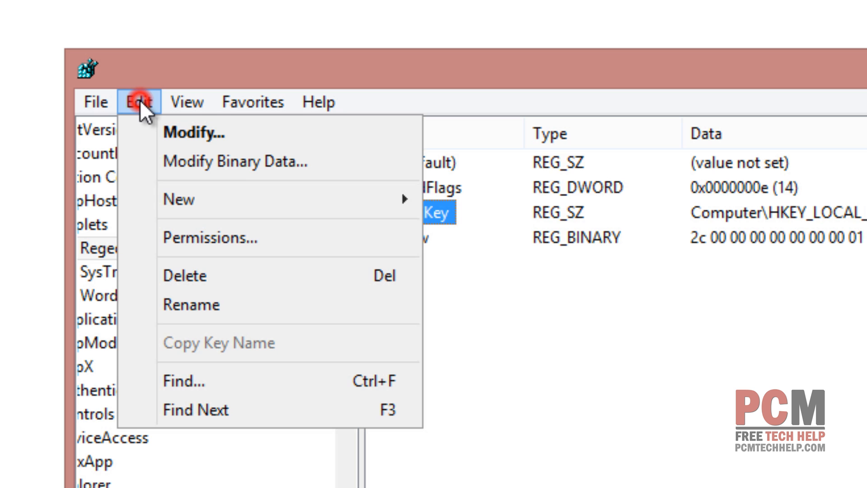
# Find Next again and dismiss the 'Finished searching through the registry' notice
pyautogui.click(184, 381)
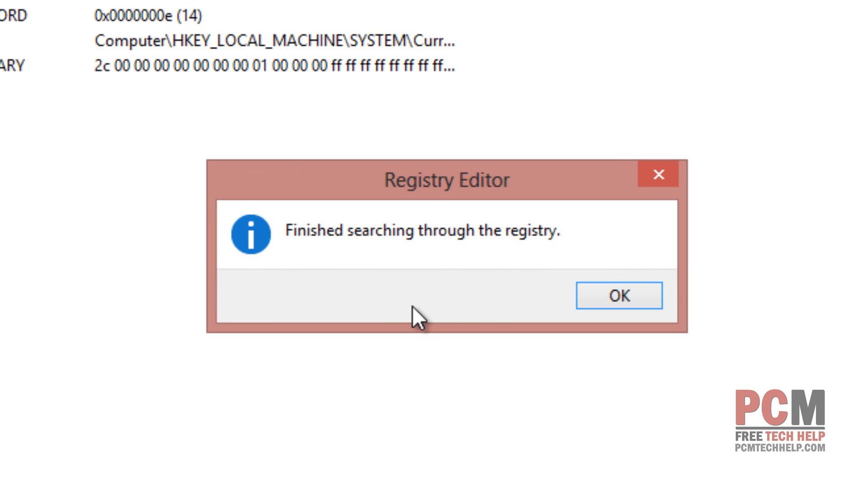
pyautogui.moveTo(413, 315)
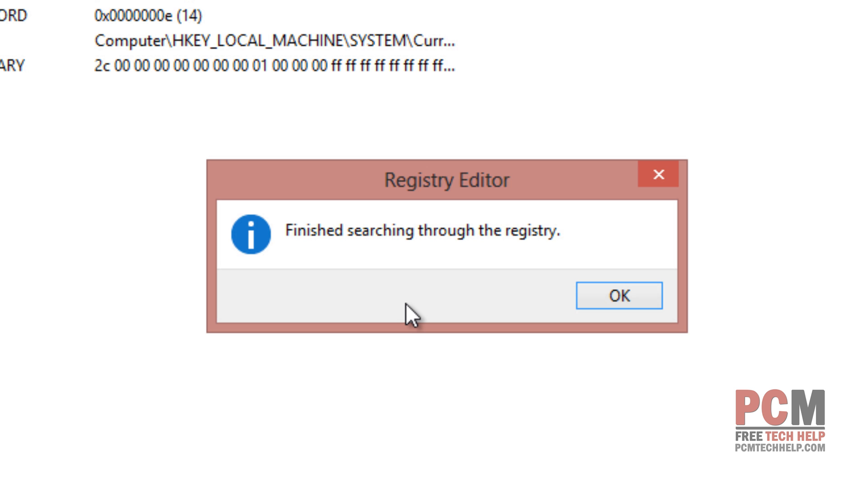
pyautogui.click(618, 294)
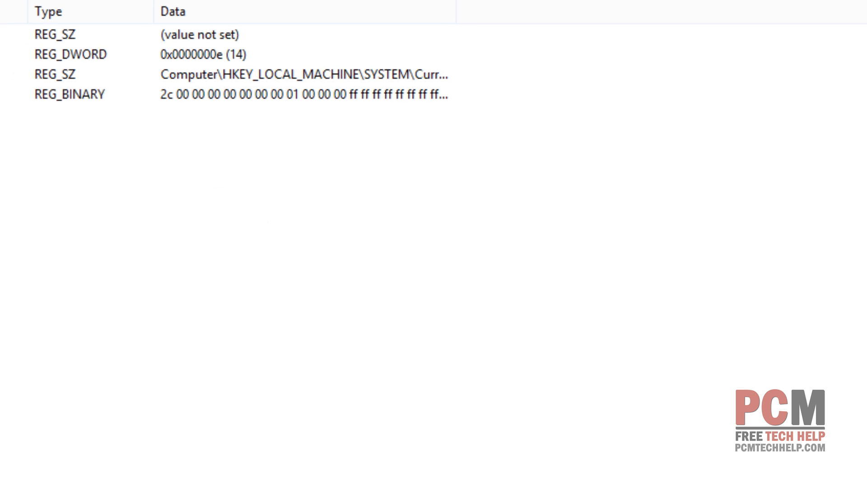
# Close Registry Editor, leaving the desktop with the Notepad note open
pyautogui.click(11, 478)
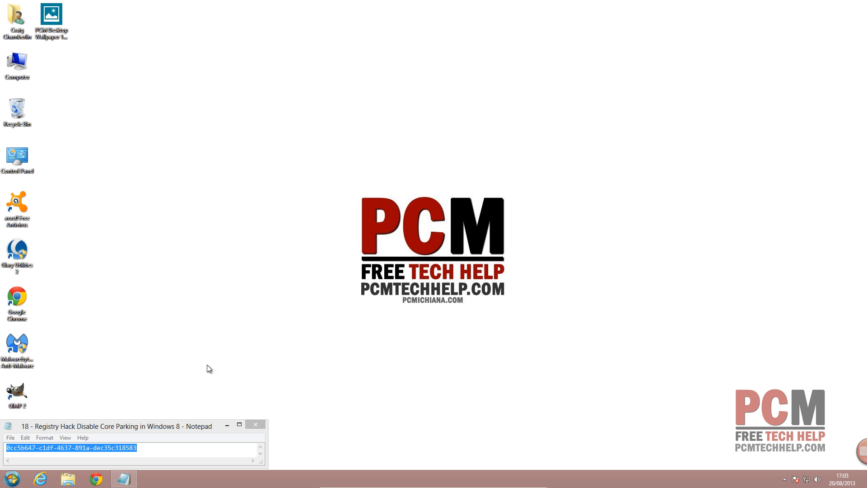
pyautogui.moveTo(207, 361)
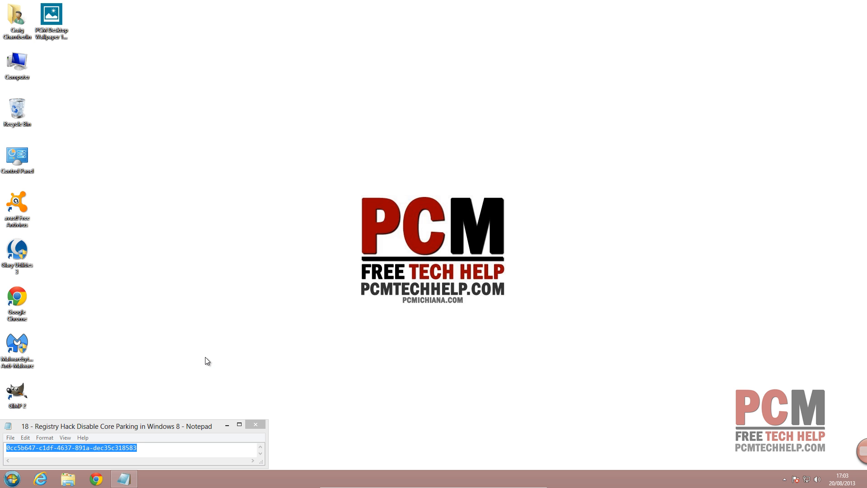